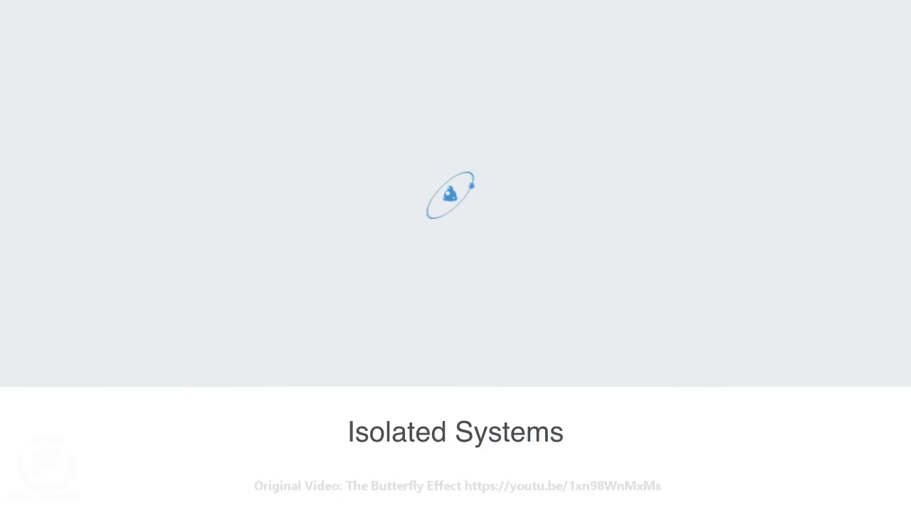
click(451, 188)
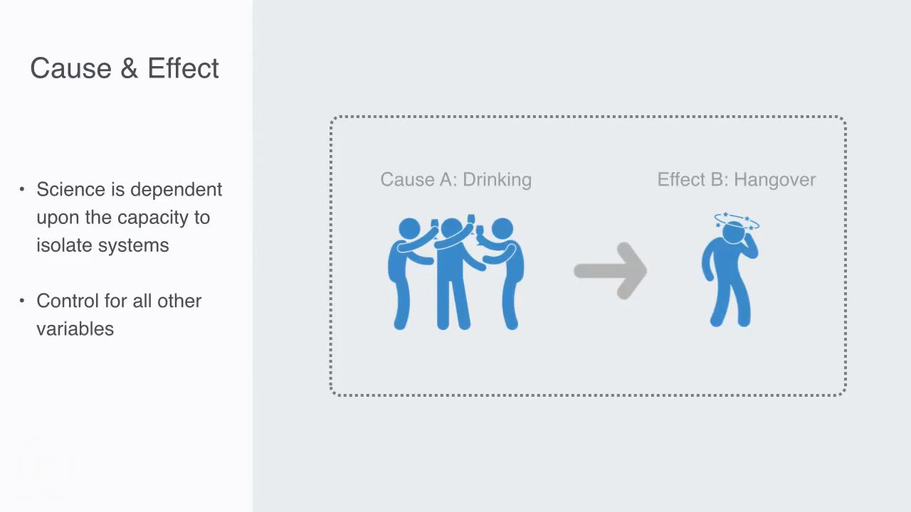
text(Not possible to fully isolate system)
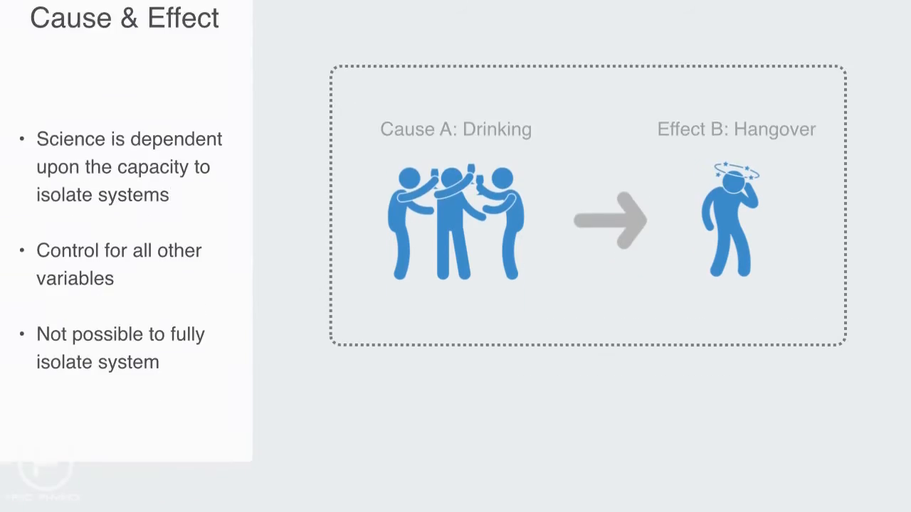
key(right)
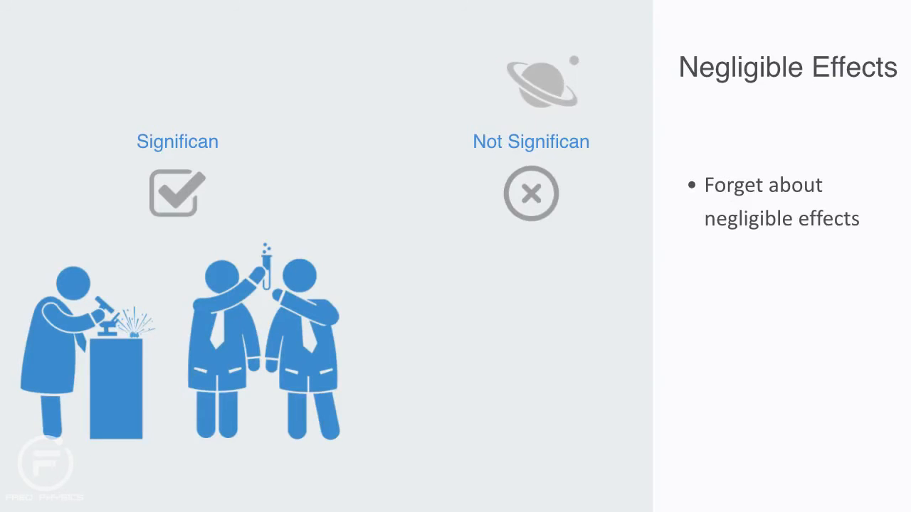
text(Small e)
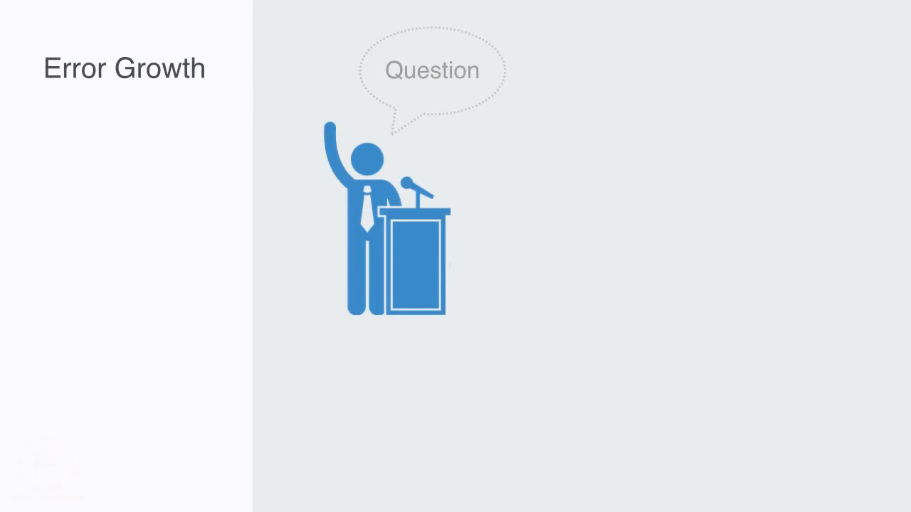
text(Erro)
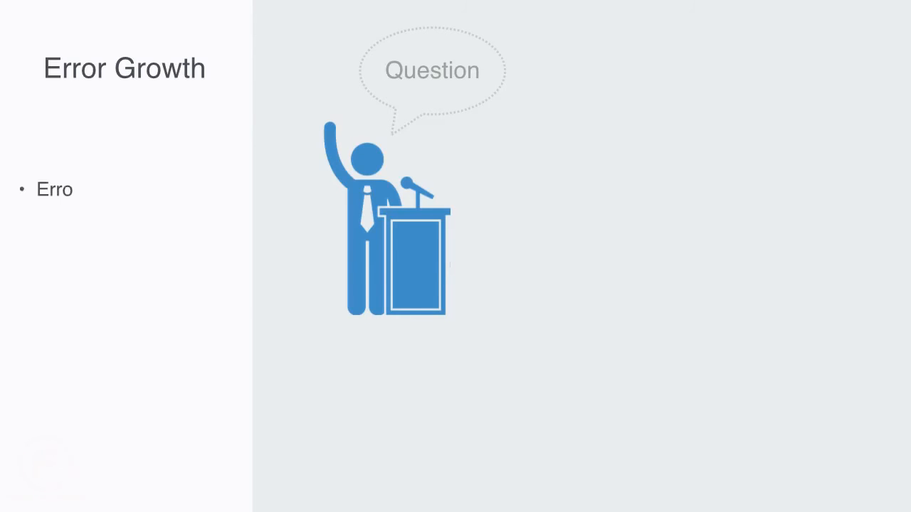